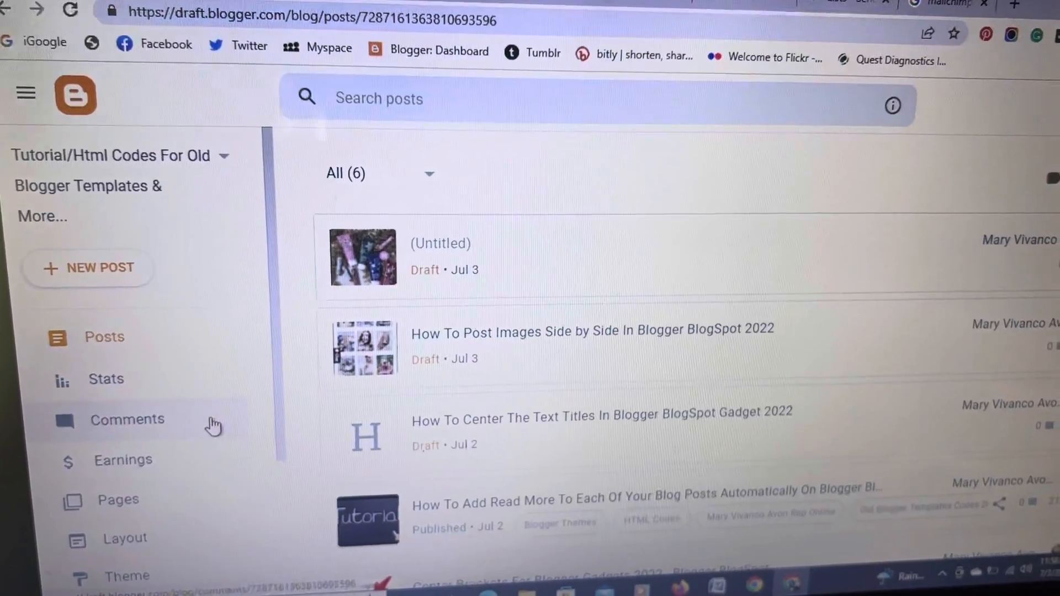
# - Open the 'How To Post Images Side by Side' draft and review its table code and example images
pyautogui.scroll(-3)
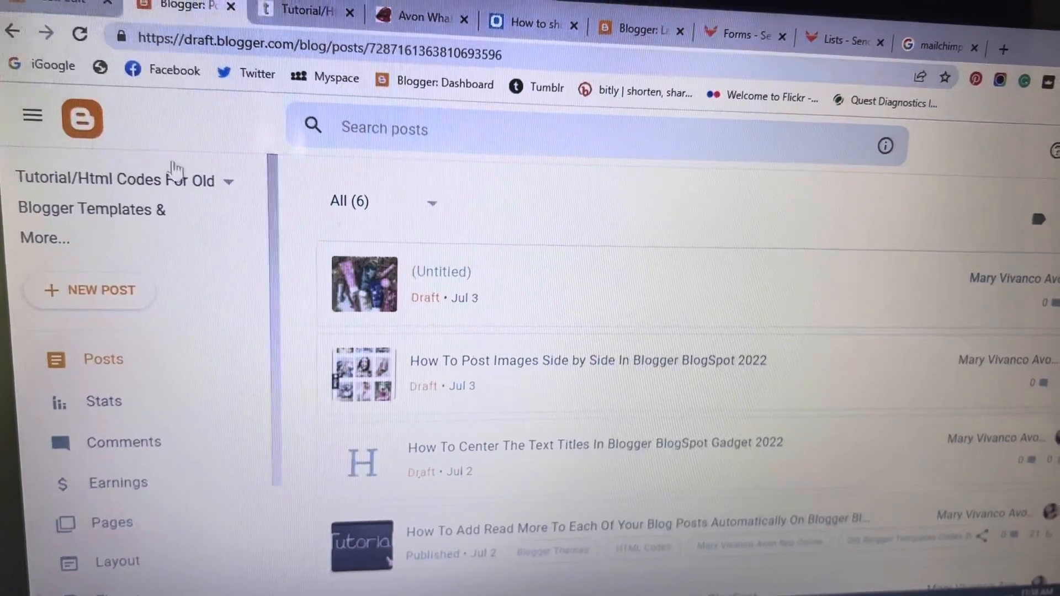
pyautogui.click(587, 360)
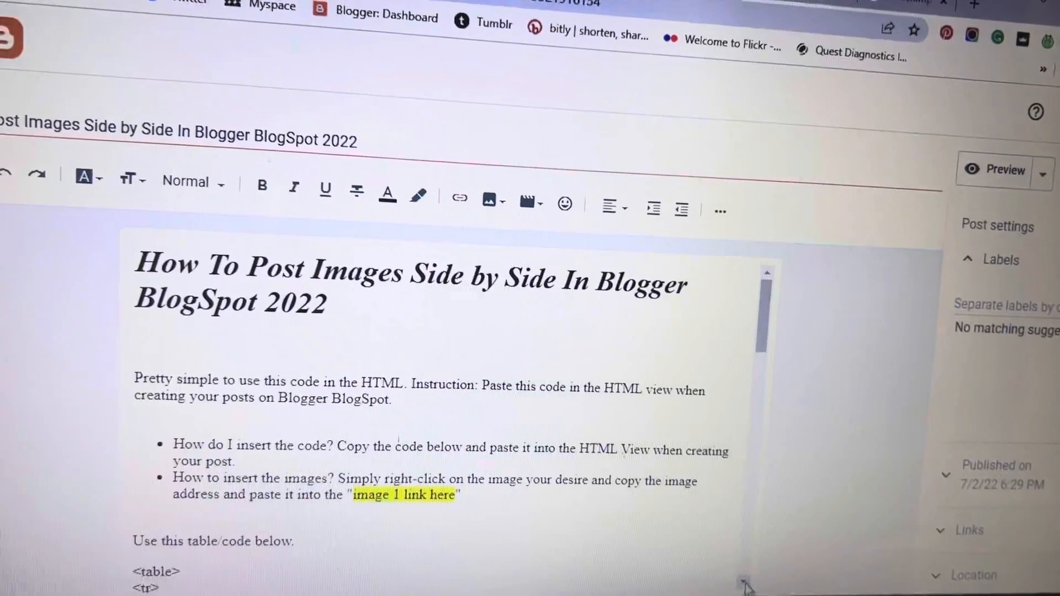
pyautogui.scroll(-3)
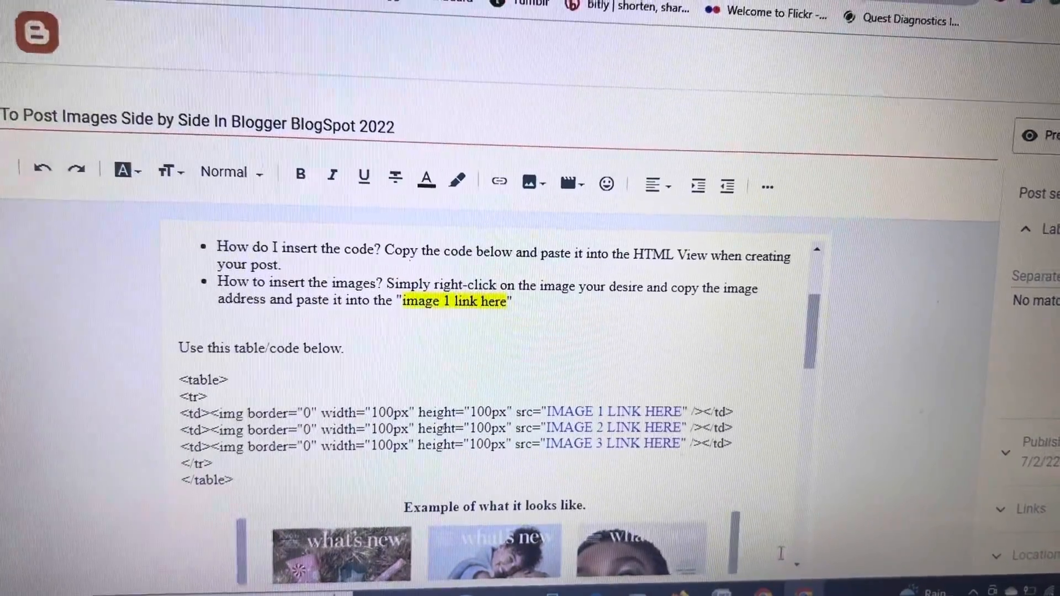
pyautogui.scroll(-3)
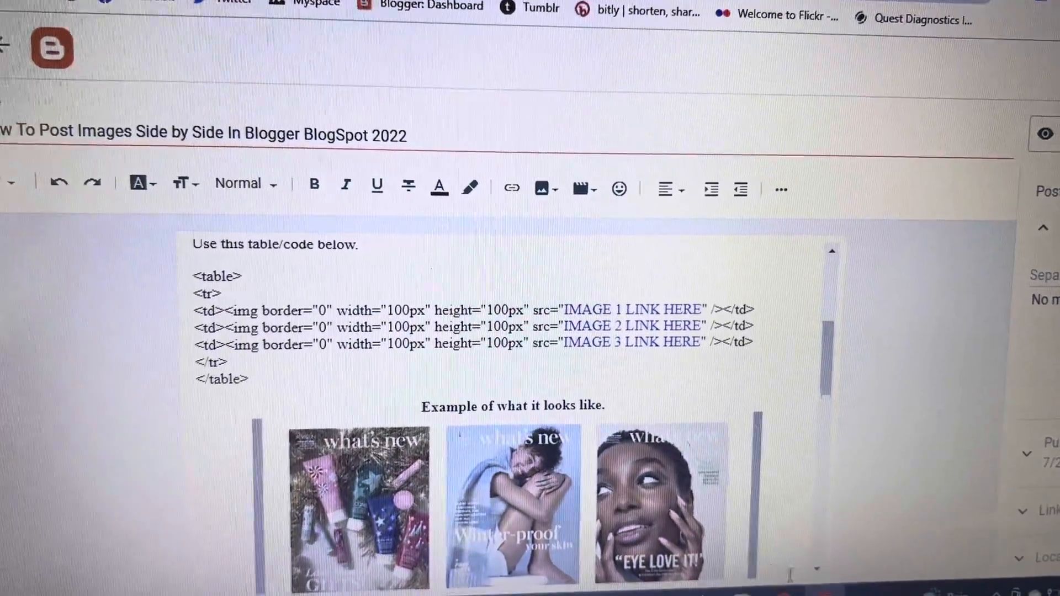
pyautogui.scroll(-3)
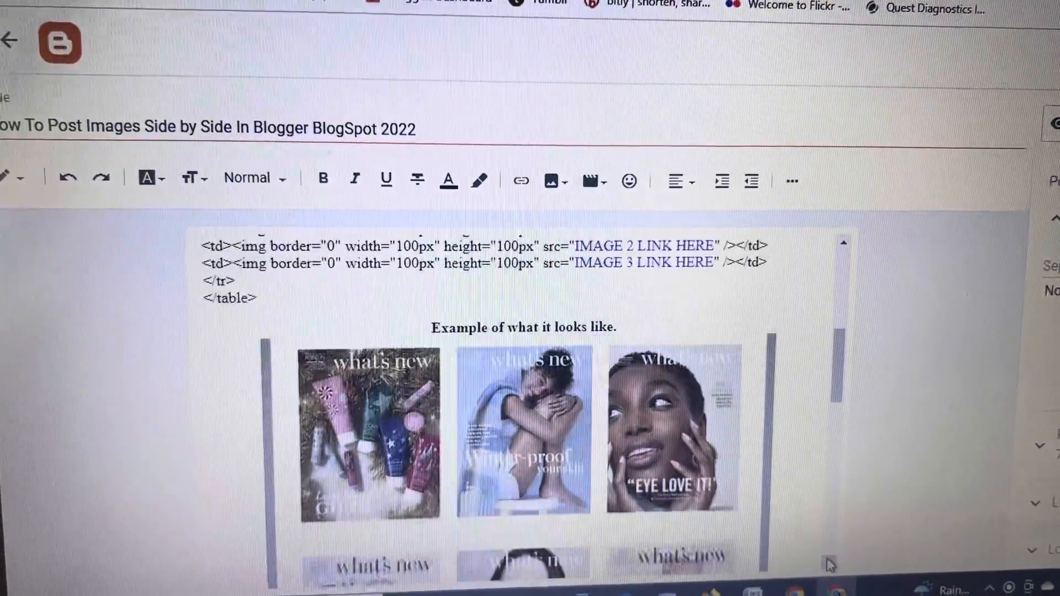
pyautogui.scroll(-3)
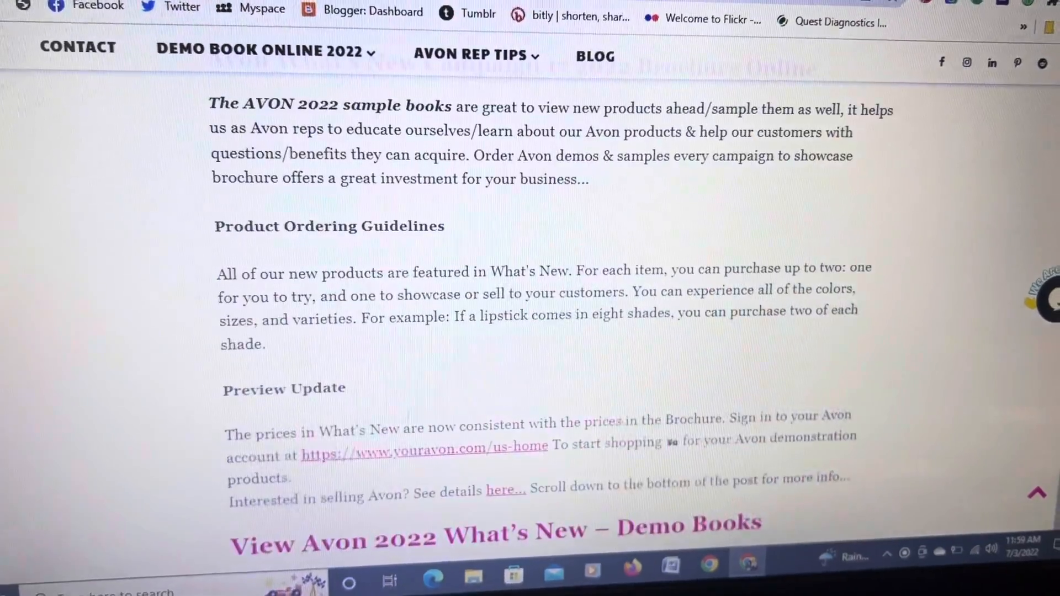
# - Scroll the Avon What's New page down to its row of brochure cover images
pyautogui.scroll(-3)
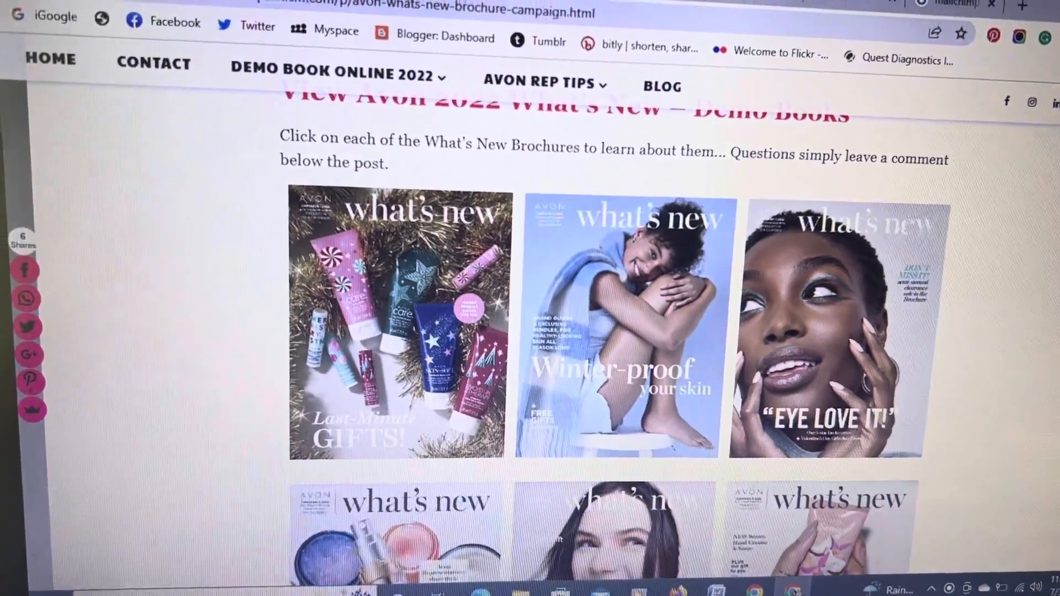
pyautogui.scroll(-3)
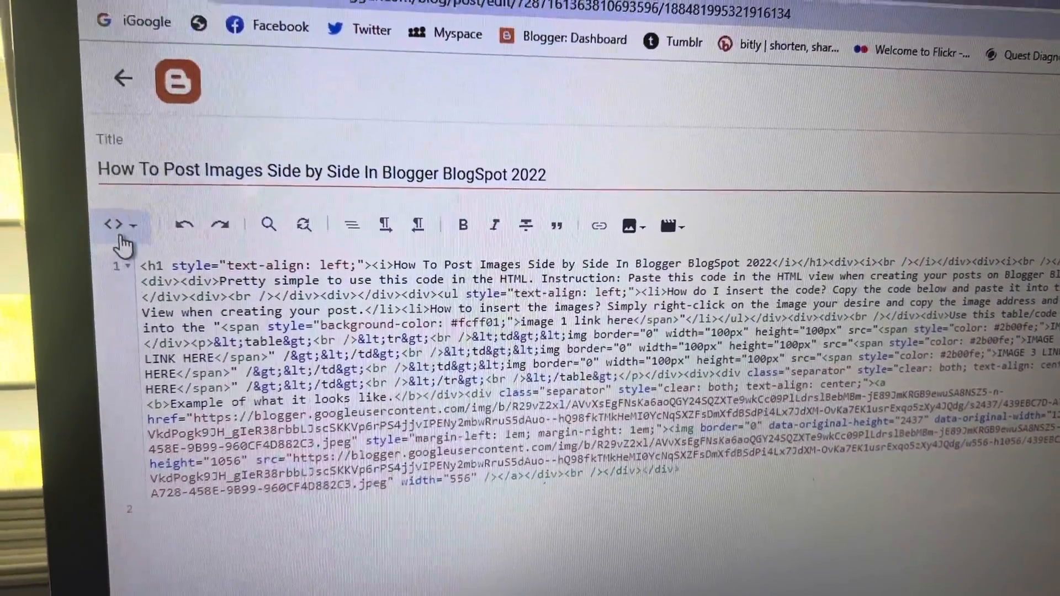
# - Switch the post to HTML view and paste the three-image table code on the empty line 2
pyautogui.click(121, 225)
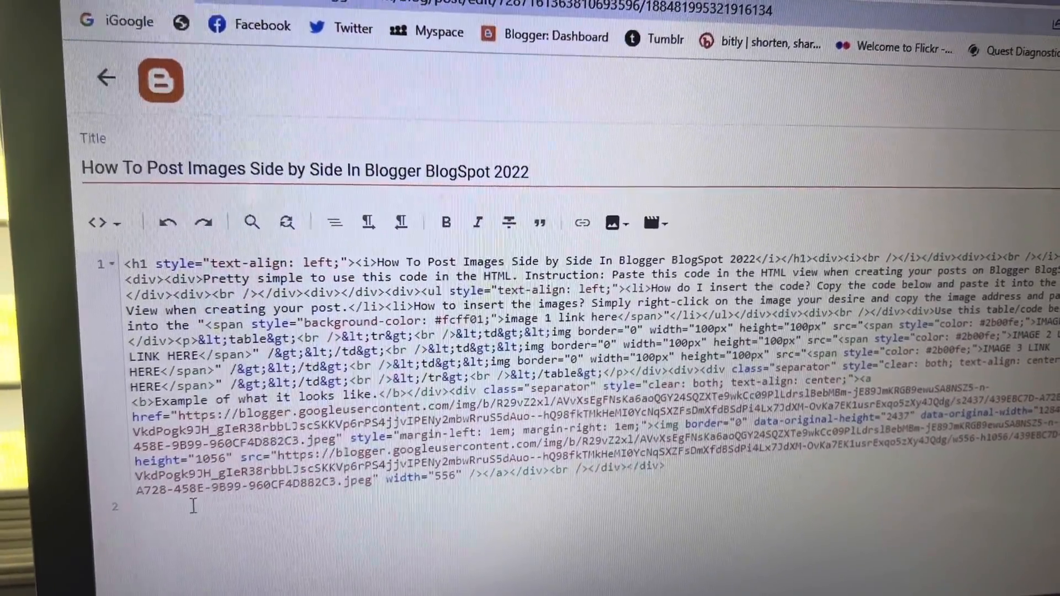
pyautogui.rightClick(190, 507)
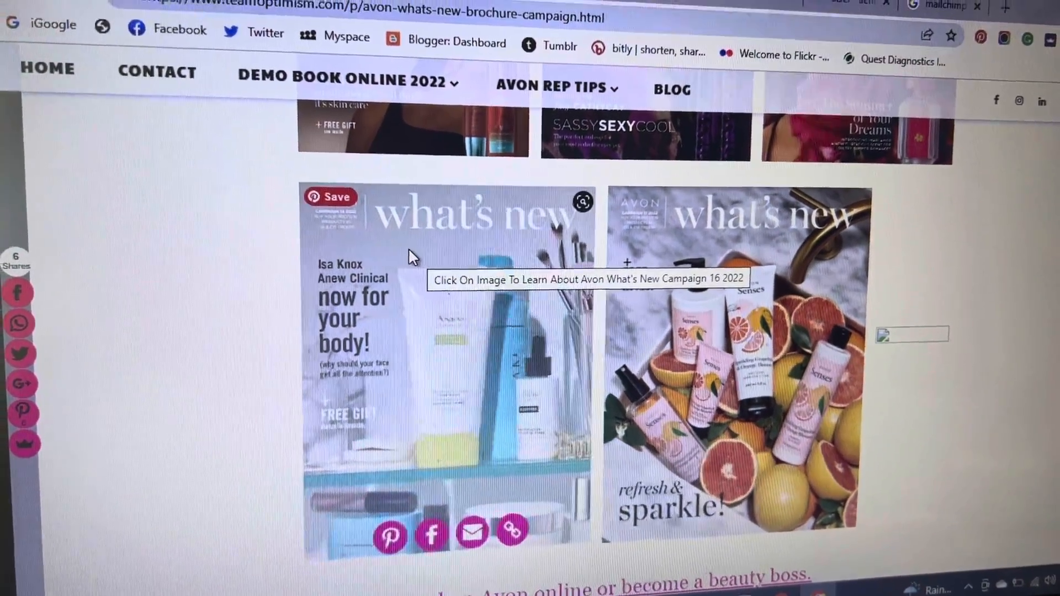
# - Copy the image address of a What's New brochure cover
pyautogui.rightClick(413, 258)
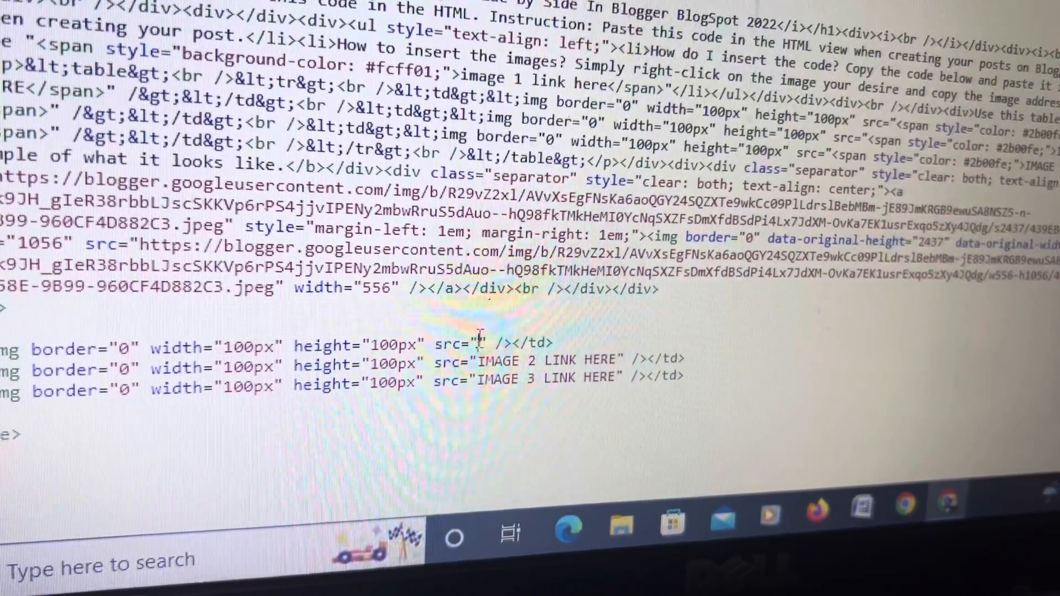
# - Paste the copied brochure image addresses into the table's img src placeholders
pyautogui.rightClick(479, 343)
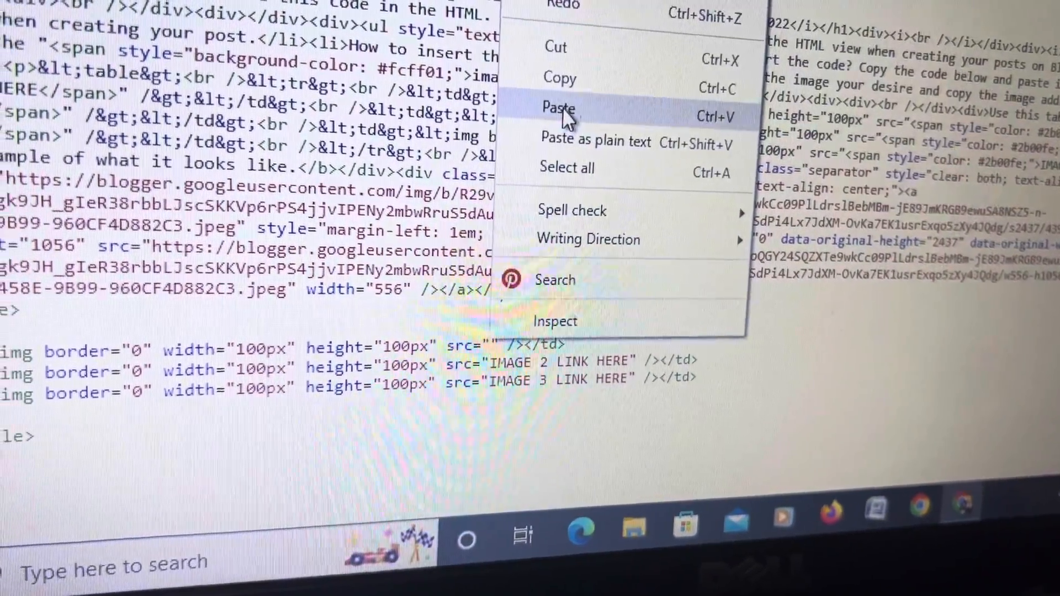
pyautogui.click(558, 108)
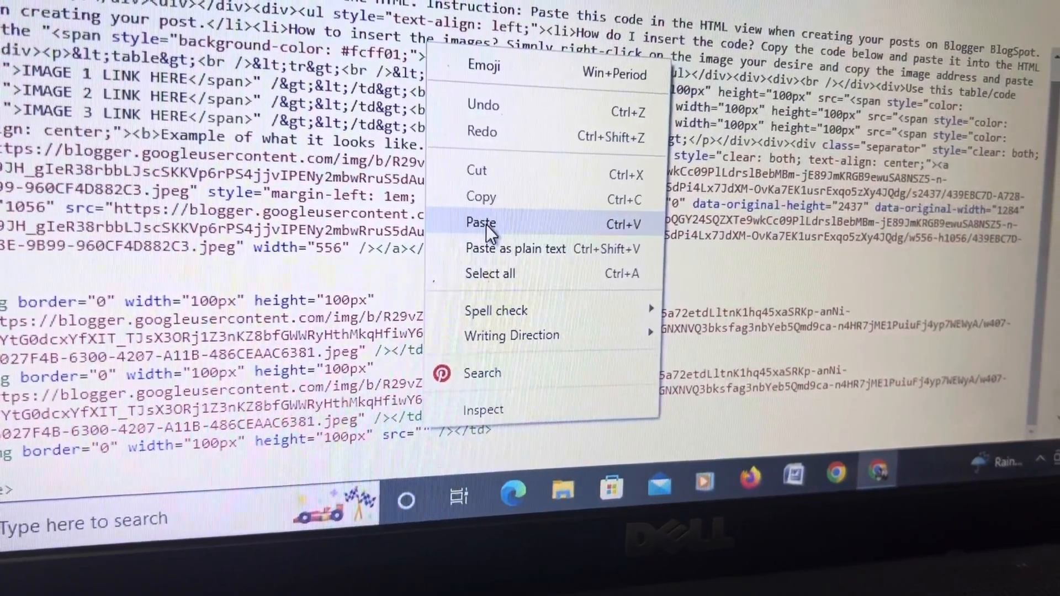
pyautogui.click(480, 223)
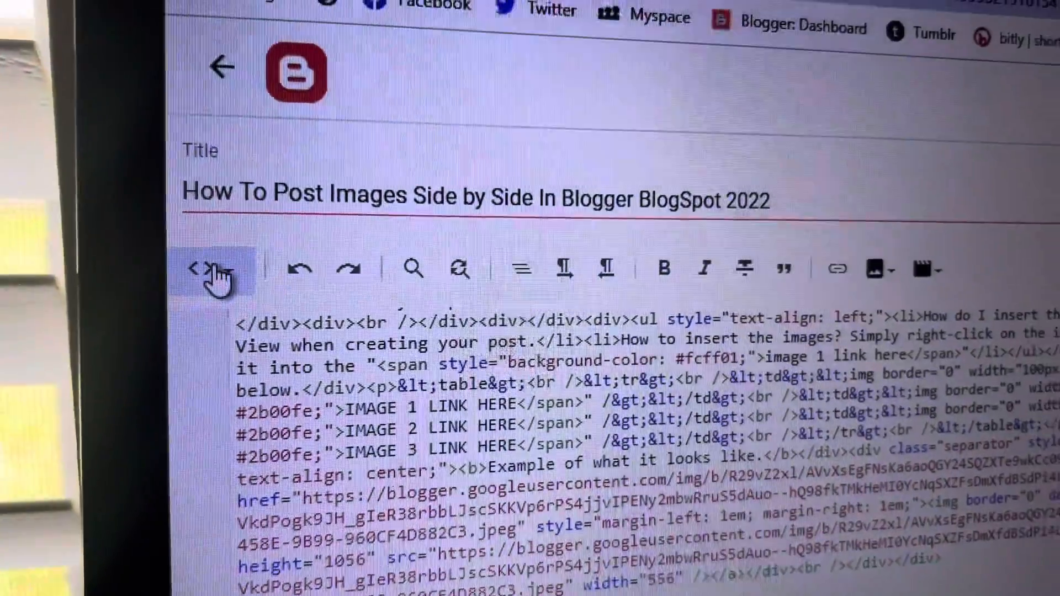
# - Switch the editor from HTML view back to Compose view via the view dropdown
pyautogui.click(210, 275)
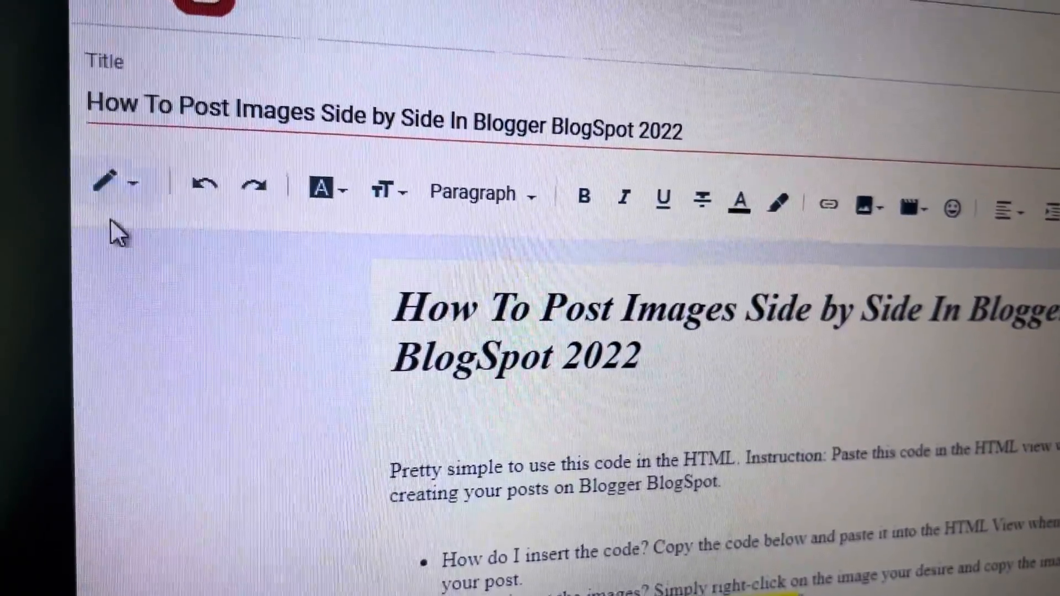
pyautogui.click(116, 183)
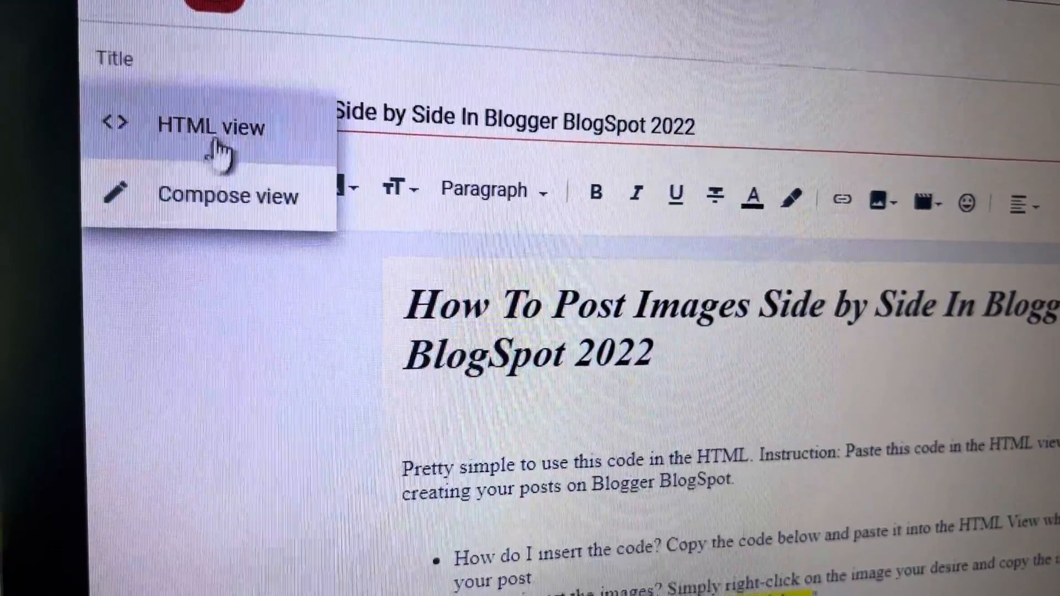
pyautogui.click(208, 129)
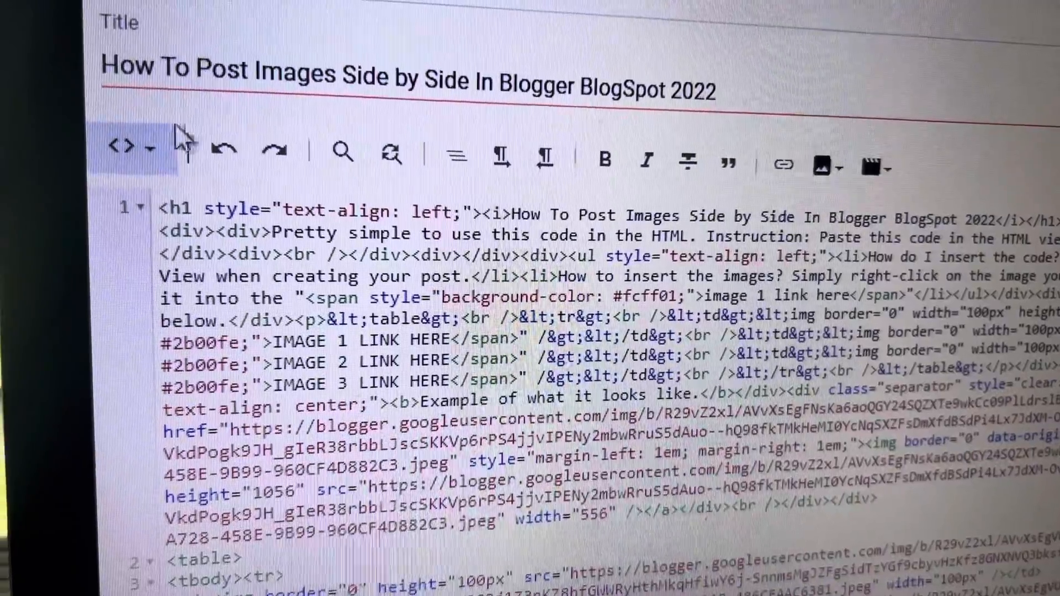
pyautogui.click(131, 148)
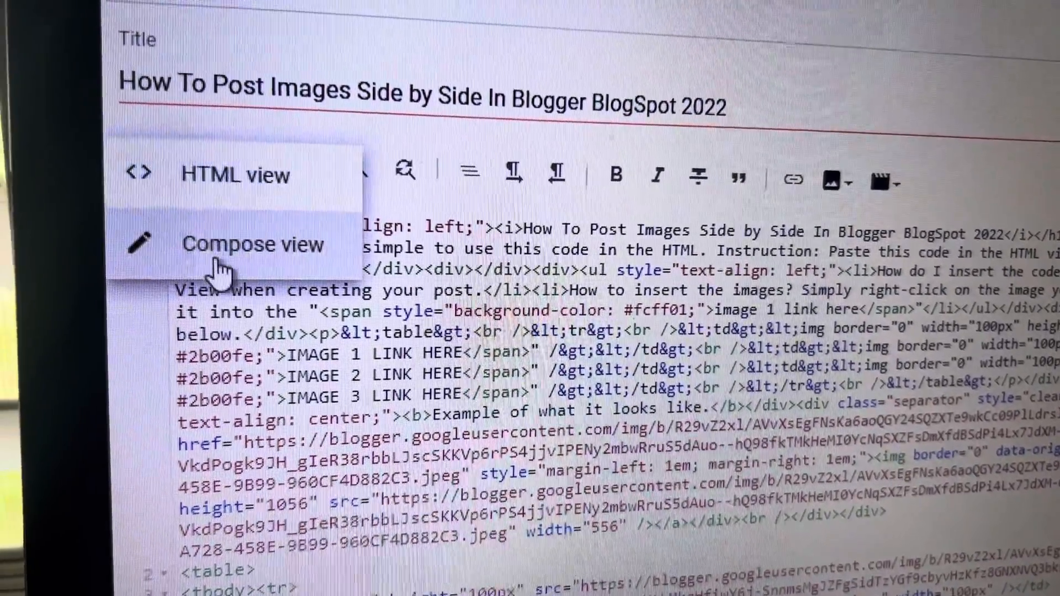
pyautogui.click(240, 244)
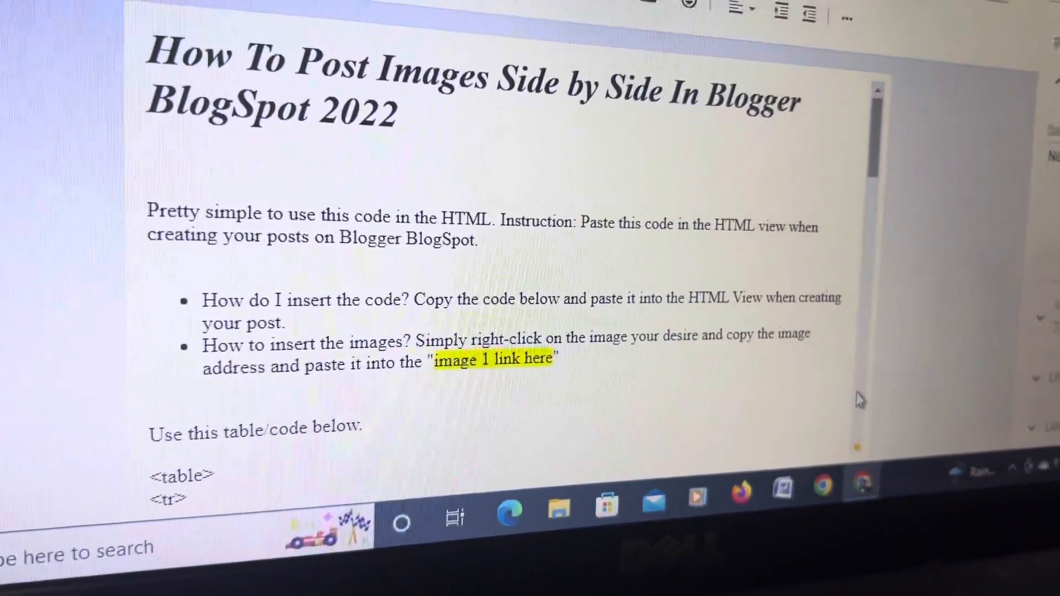
pyautogui.scroll(-3)
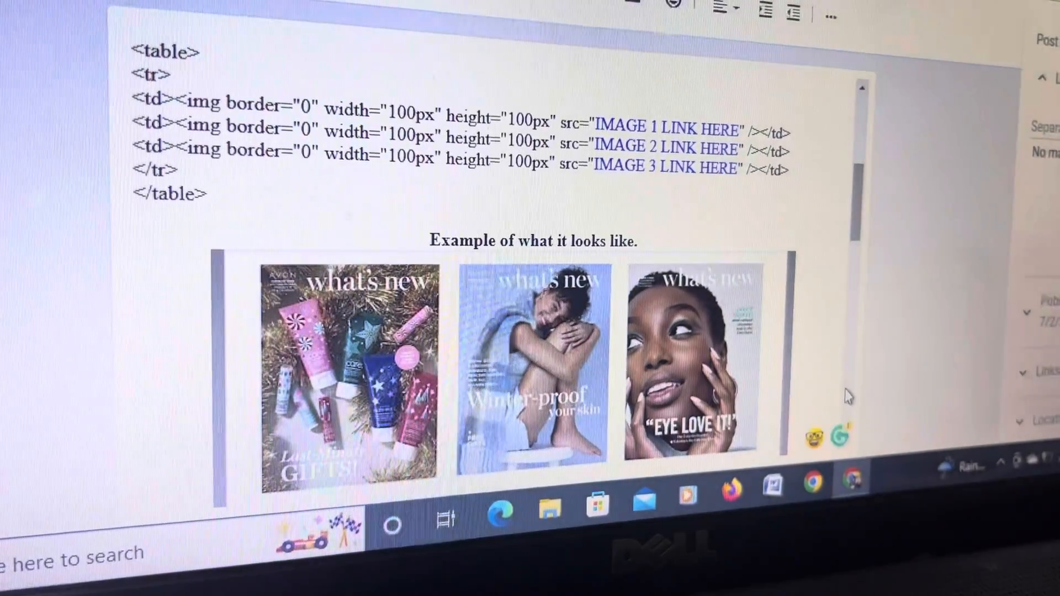
pyautogui.scroll(-3)
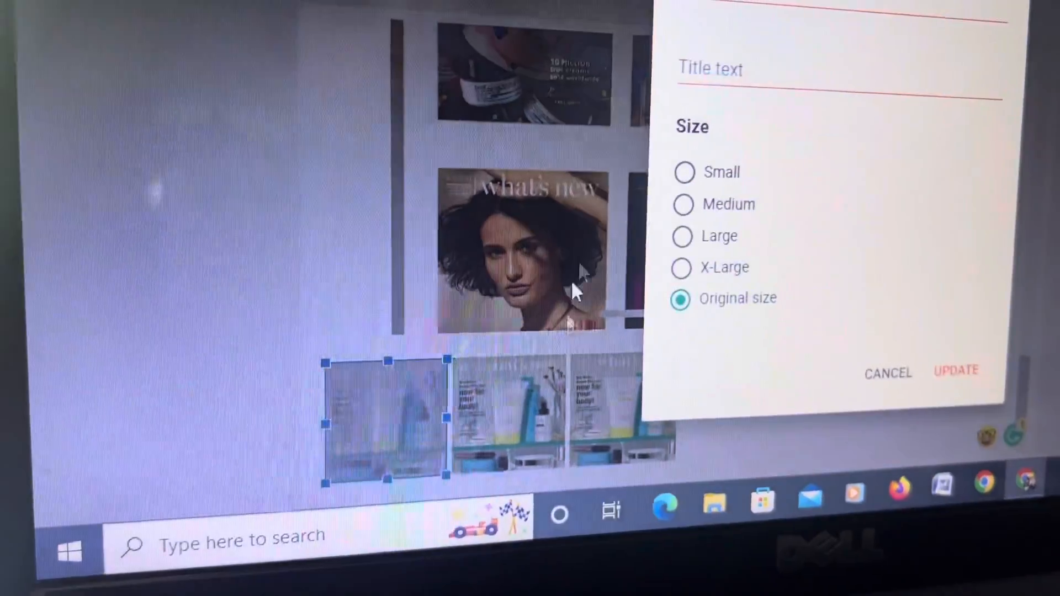
# - Set the first and second row images to Small size in their properties and update
pyautogui.click(682, 172)
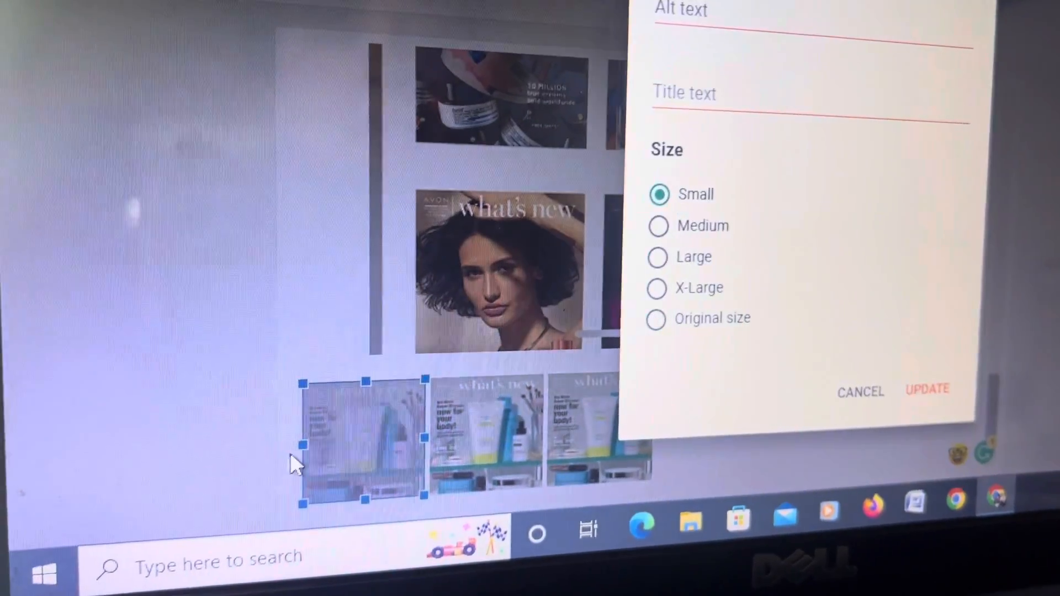
pyautogui.click(927, 388)
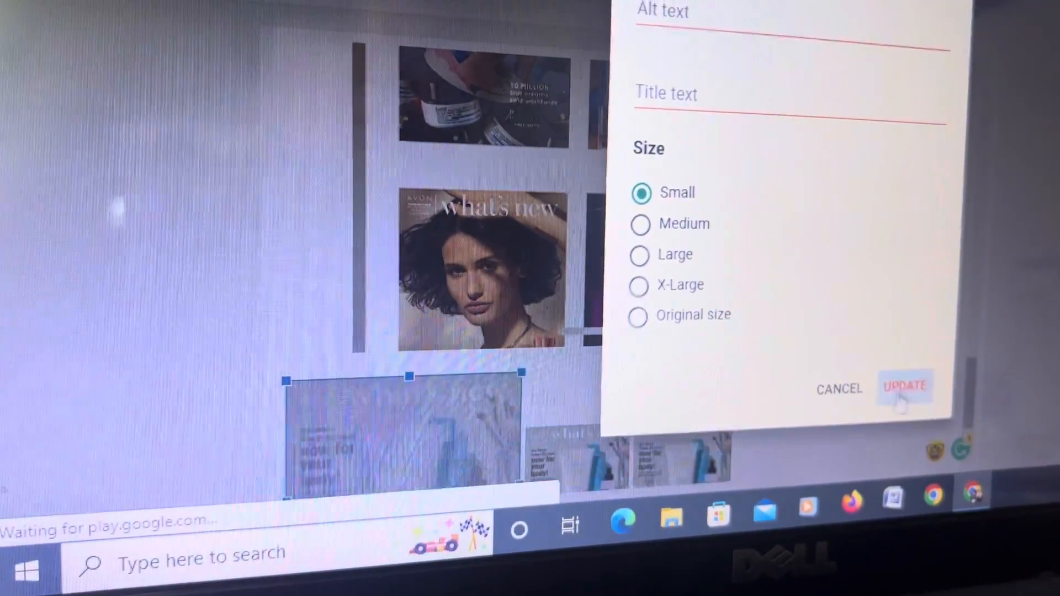
pyautogui.click(904, 387)
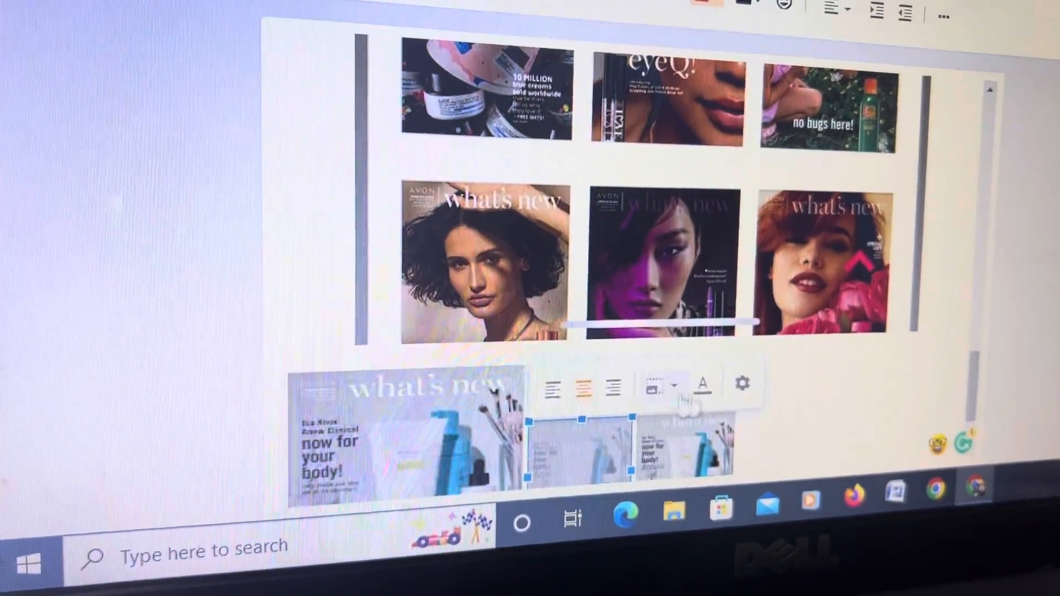
pyautogui.click(743, 384)
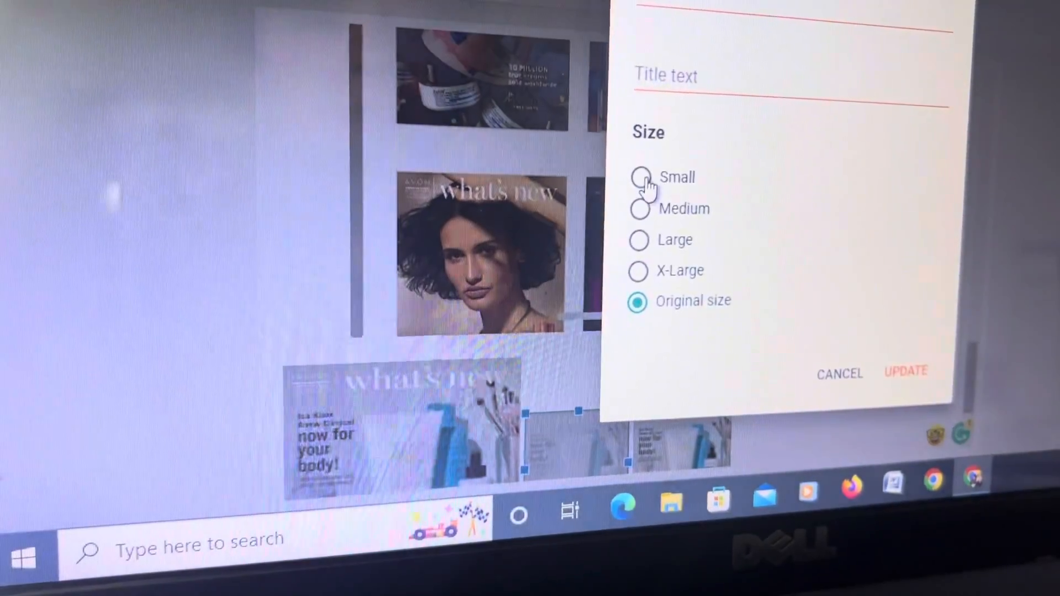
pyautogui.click(641, 176)
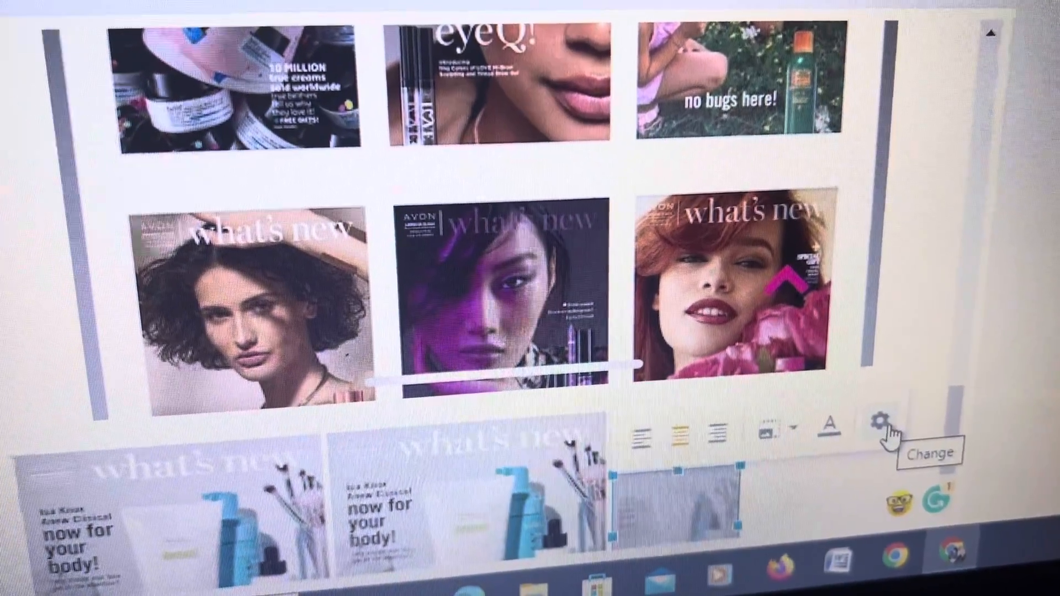
# - Set the third row image to Small size and update so all three match
pyautogui.click(881, 424)
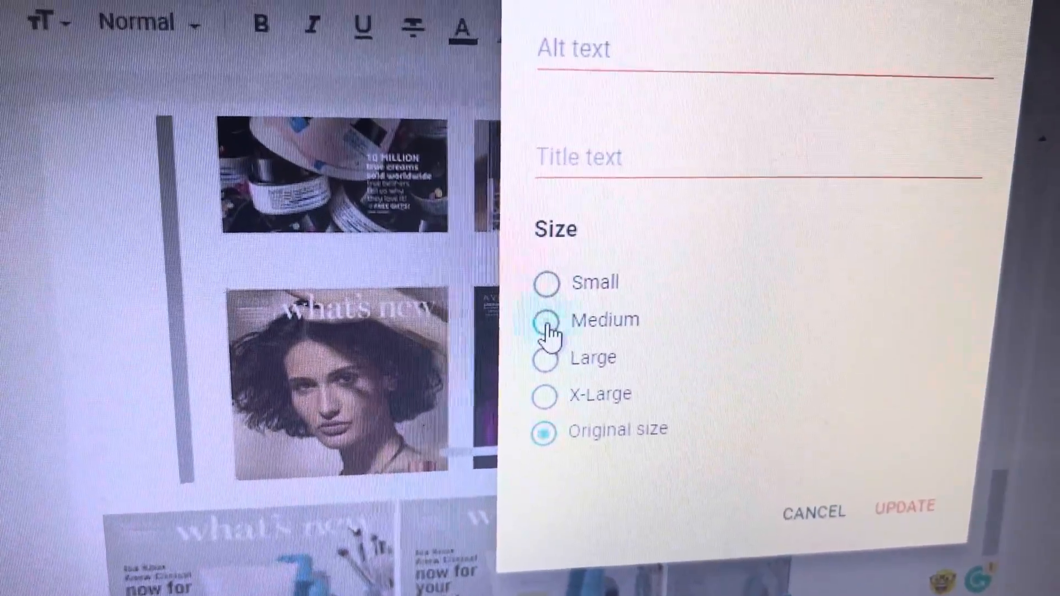
pyautogui.click(547, 320)
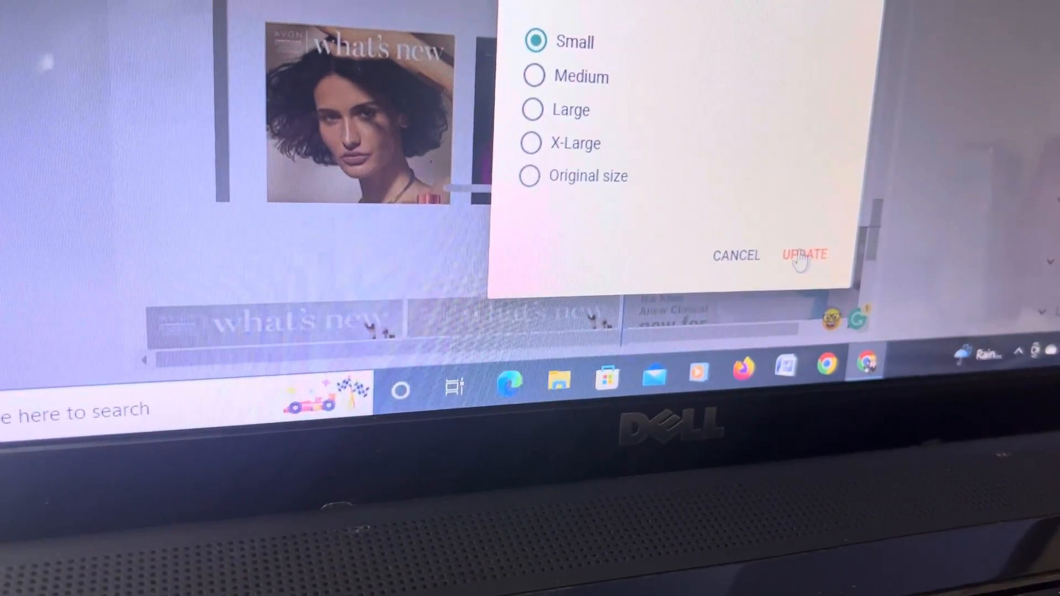
pyautogui.click(805, 256)
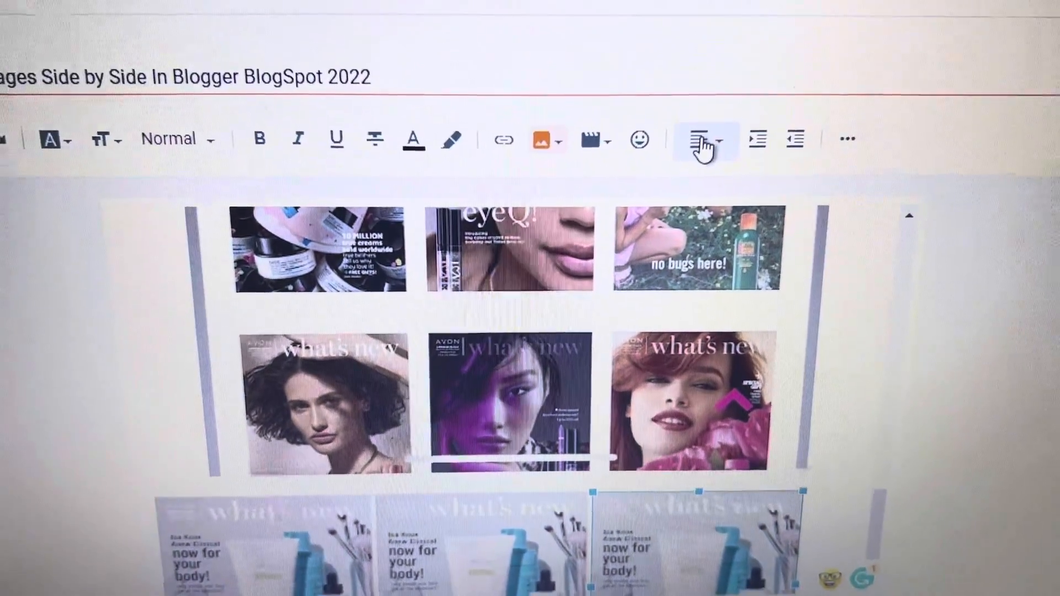
# - Center-align the row of three small images from the toolbar alignment menu
pyautogui.click(702, 140)
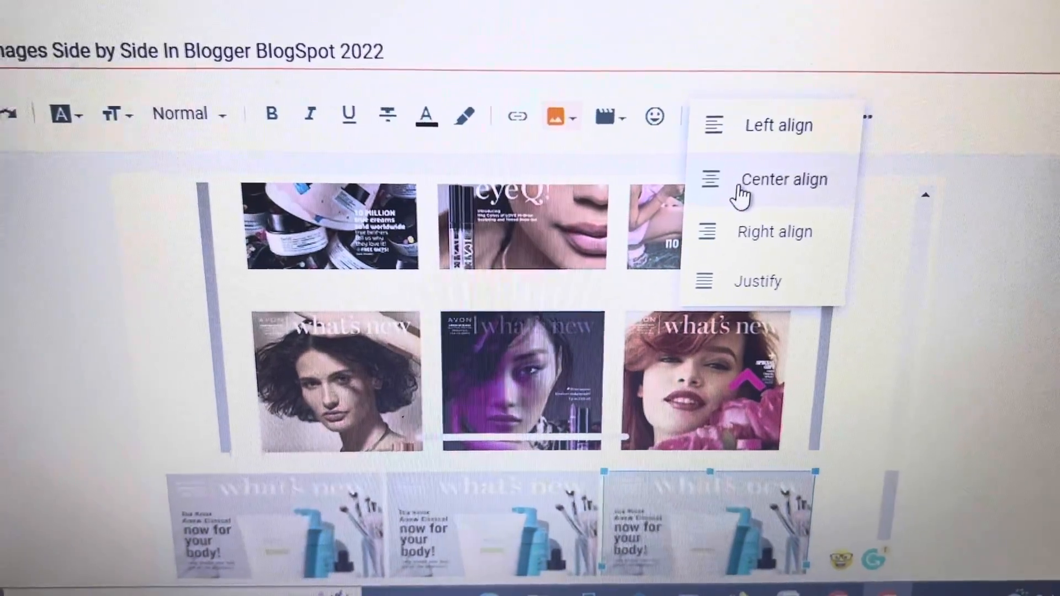
pyautogui.click(784, 179)
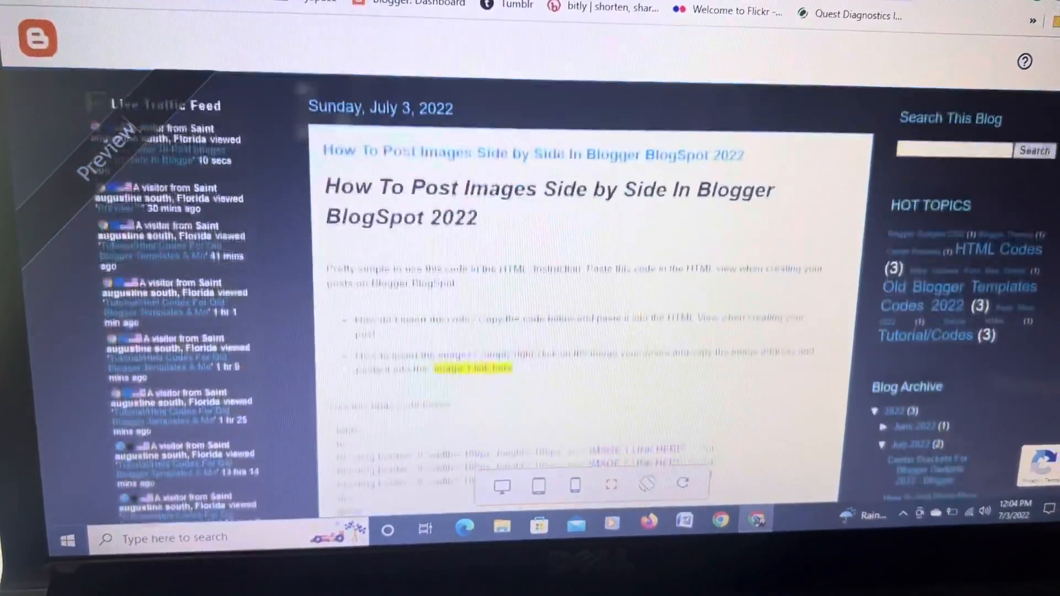
# - Scroll through the post preview past the centered image row to the comments section
pyautogui.scroll(-3)
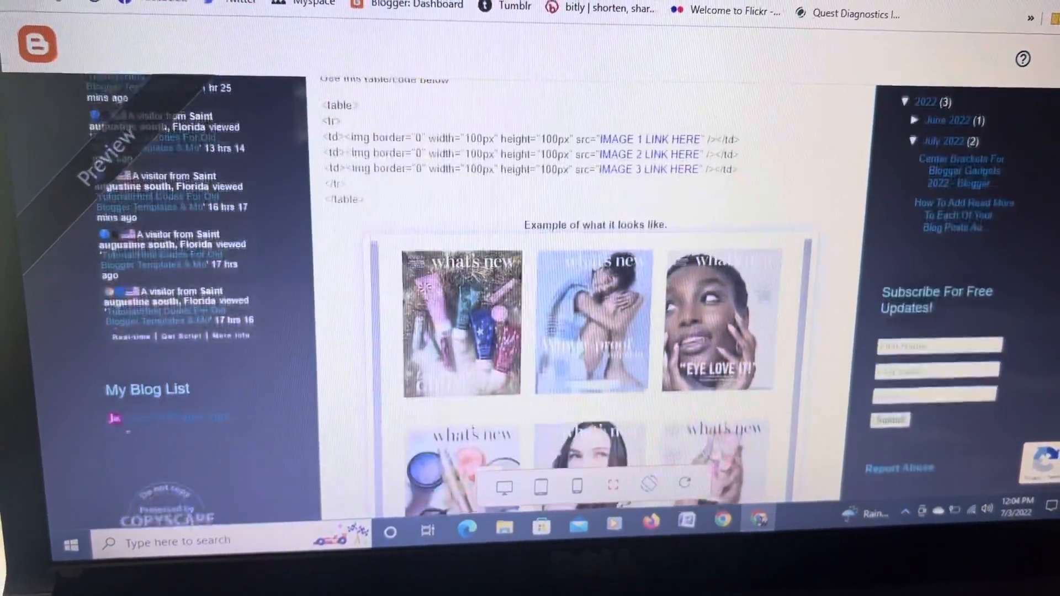
pyautogui.scroll(-3)
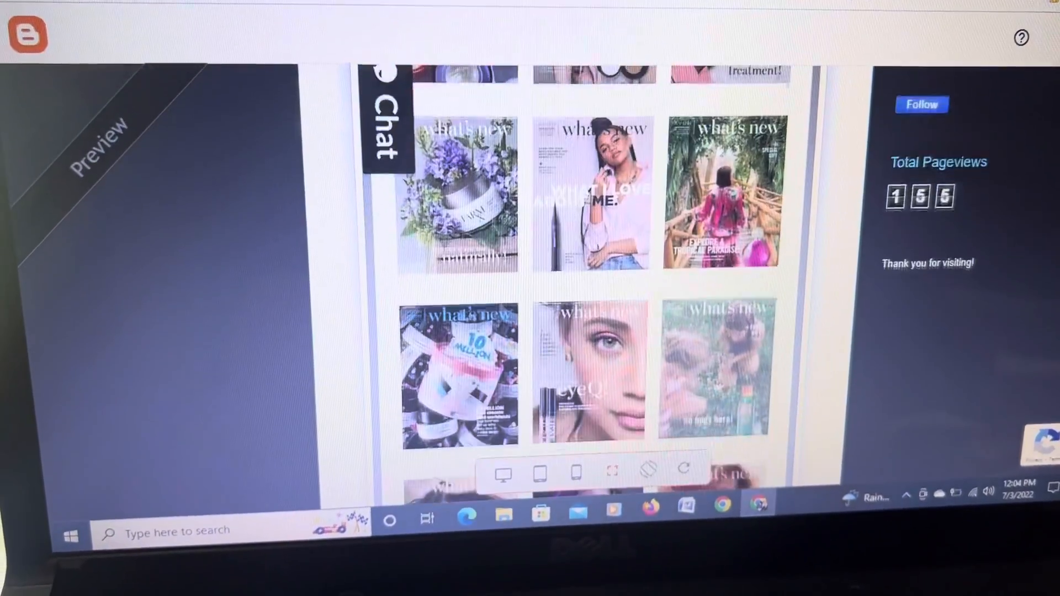
pyautogui.scroll(-3)
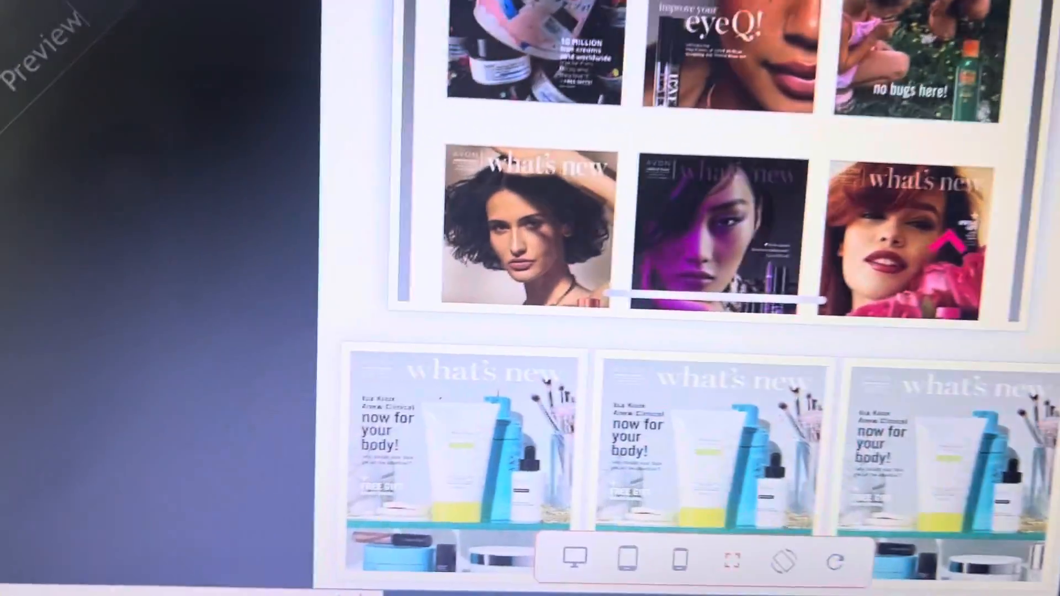
pyautogui.scroll(-3)
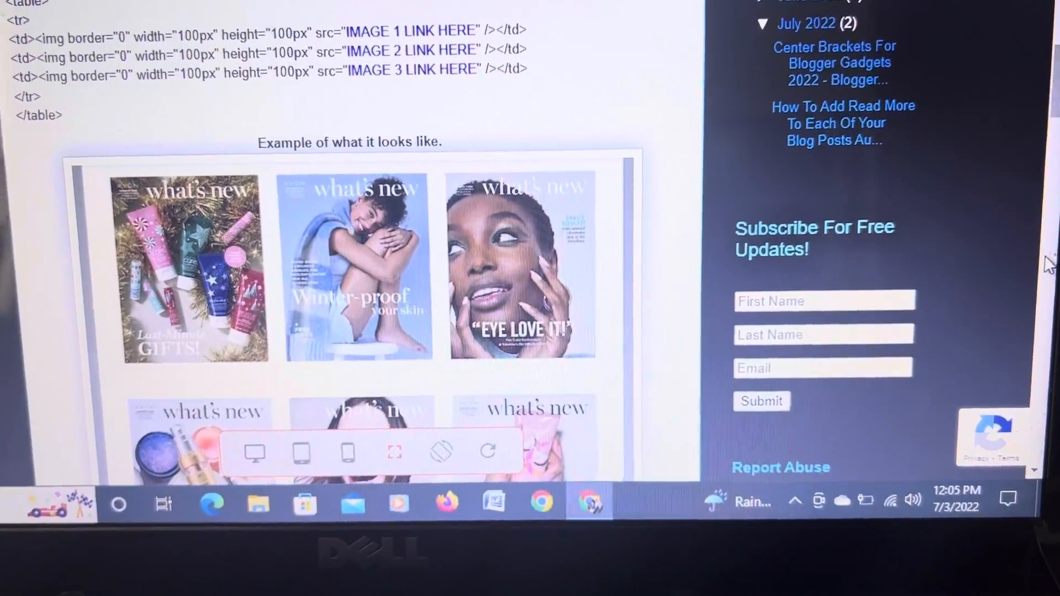
pyautogui.scroll(-3)
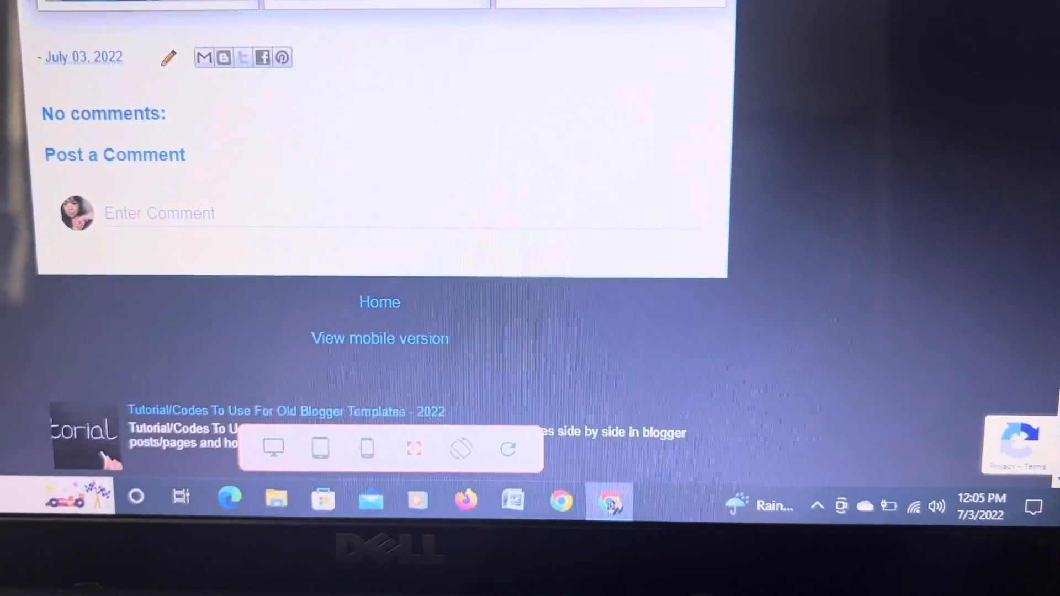